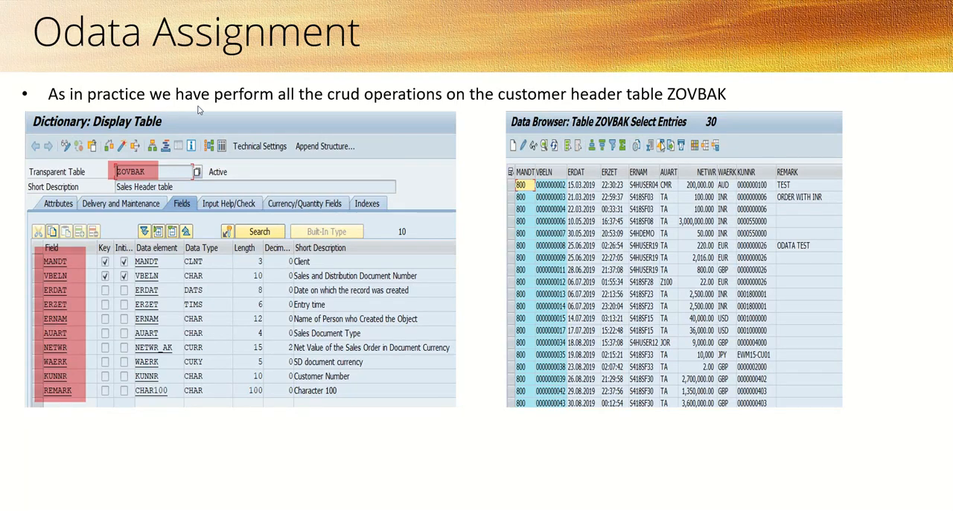
mouse_move(372, 103)
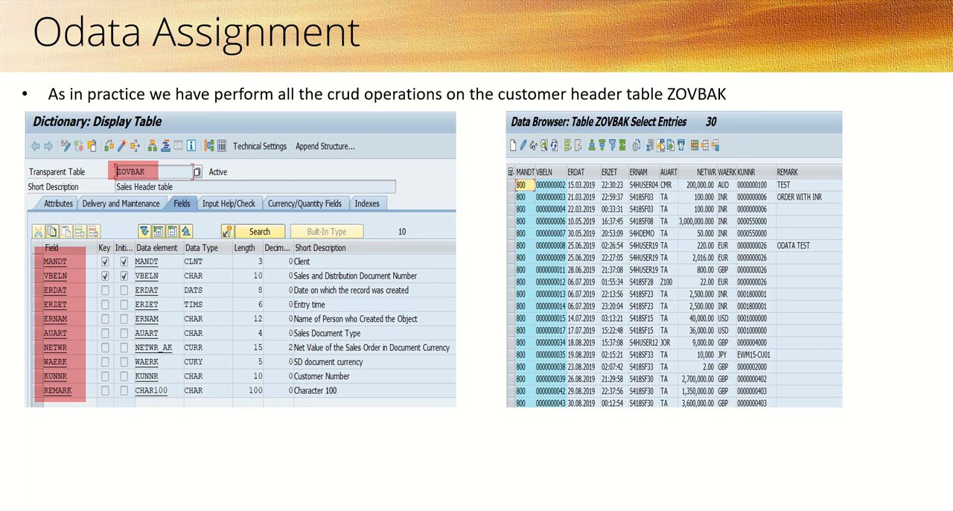
mouse_move(672, 98)
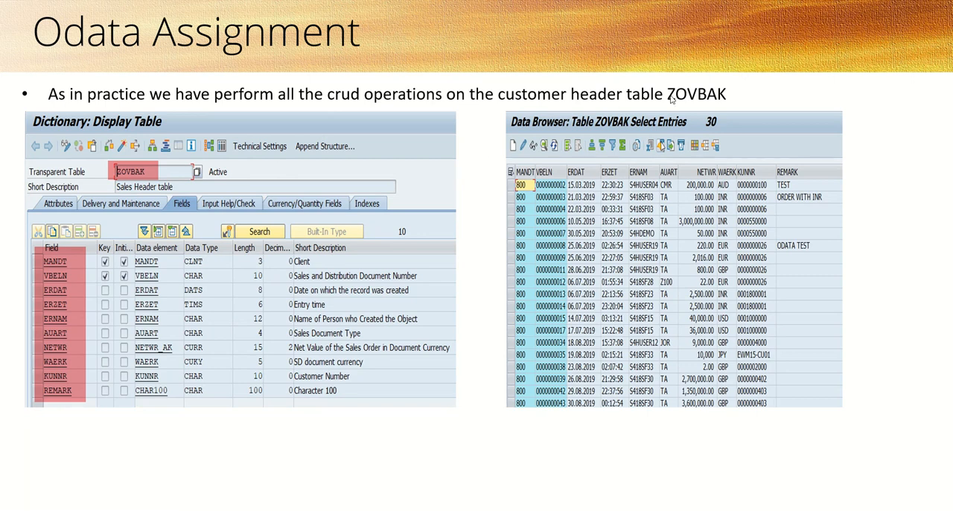
mouse_move(709, 103)
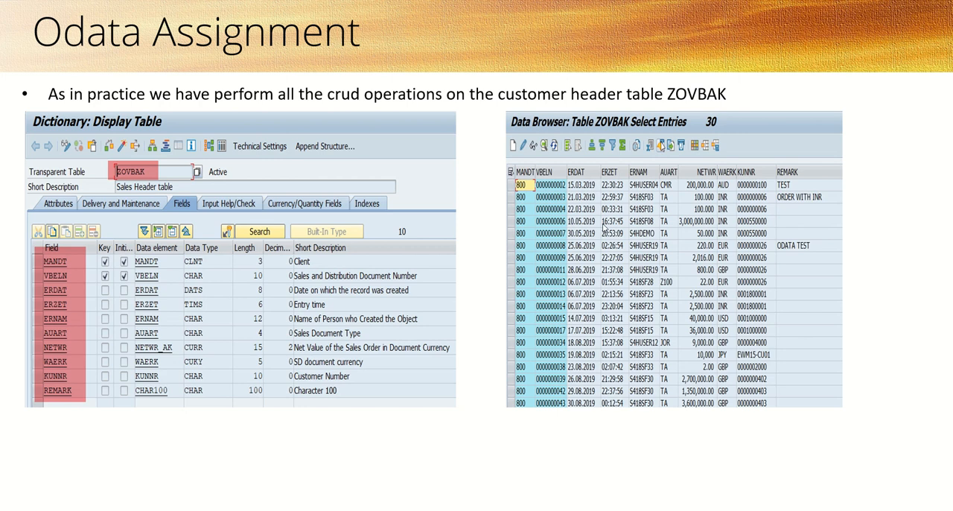
mouse_move(522, 265)
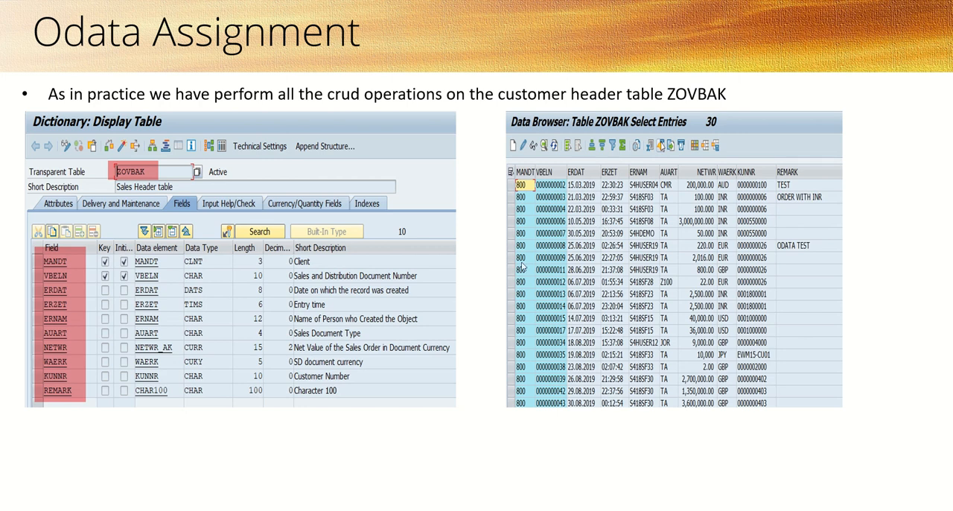
mouse_move(356, 121)
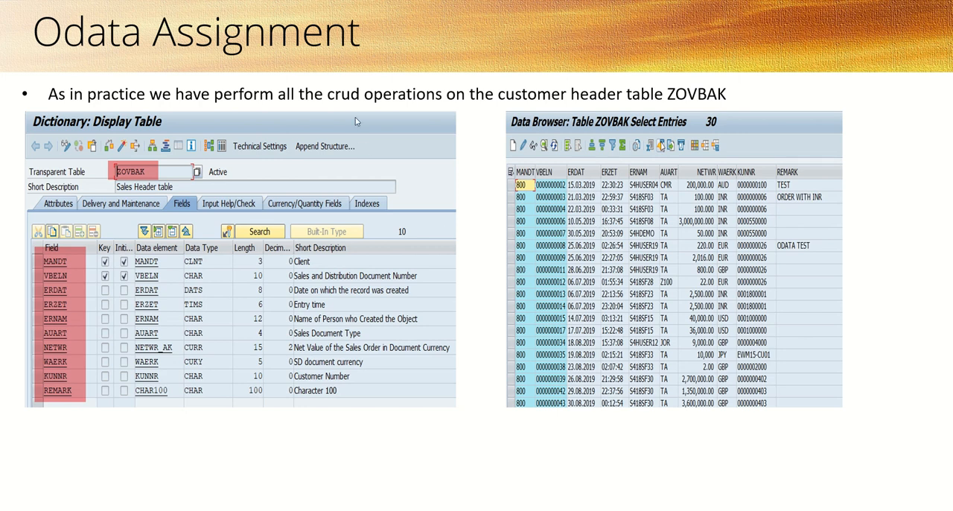
mouse_move(393, 173)
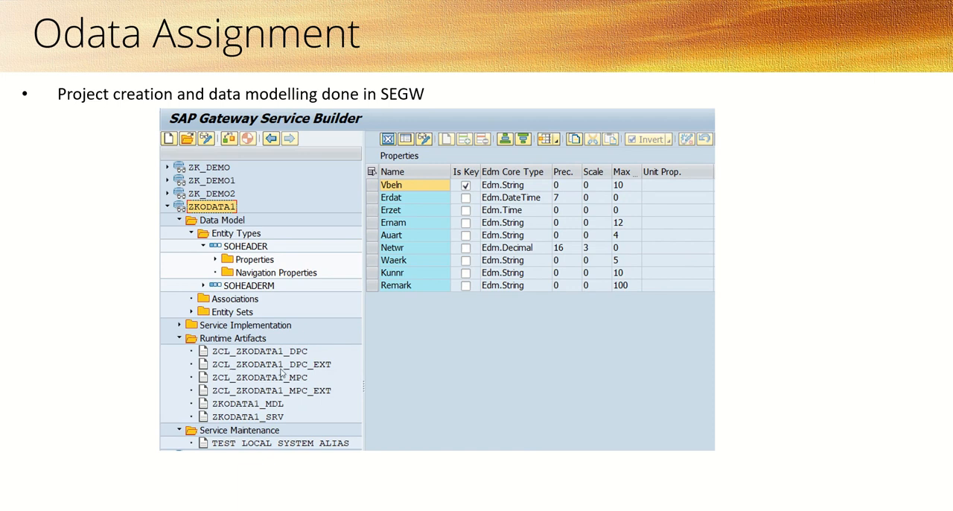
Advance from the ZOVBAK table slide to the SEGW project data-modelling slide
key("Right")
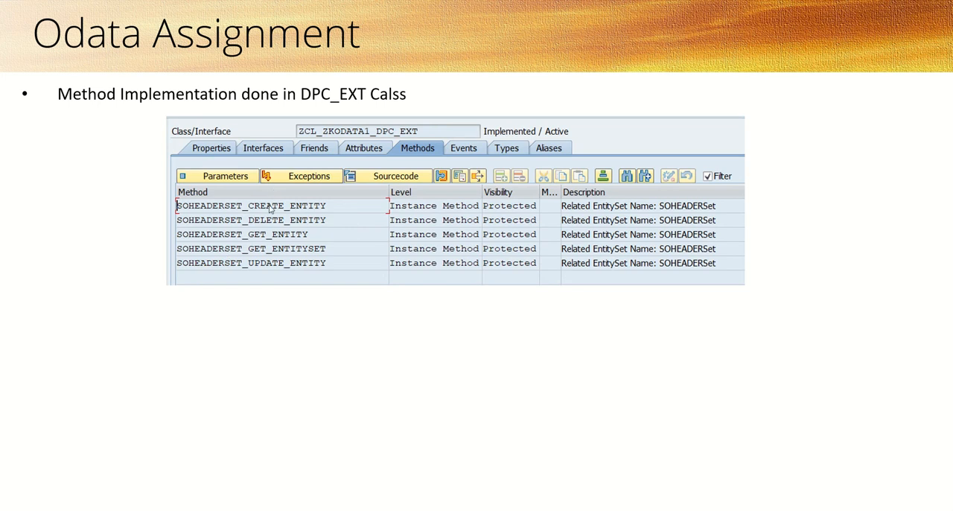
mouse_move(277, 256)
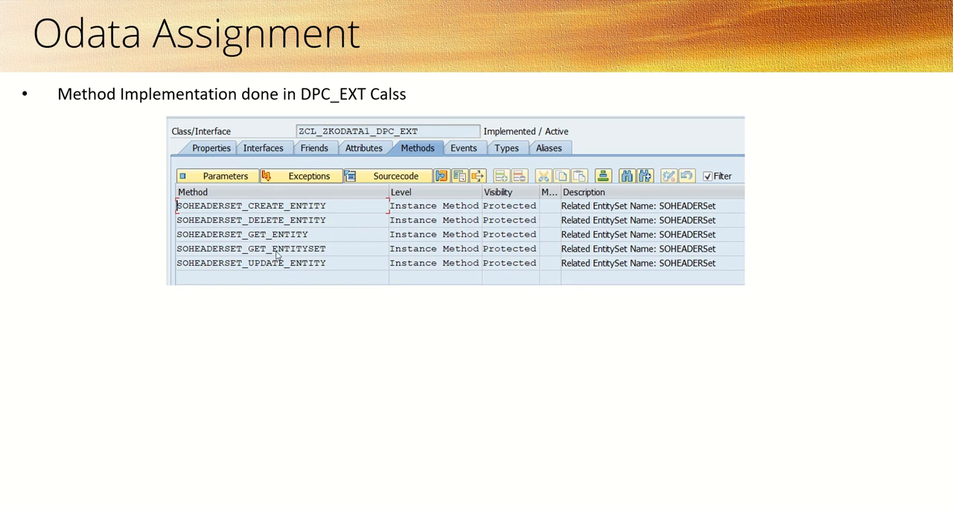
mouse_move(277, 219)
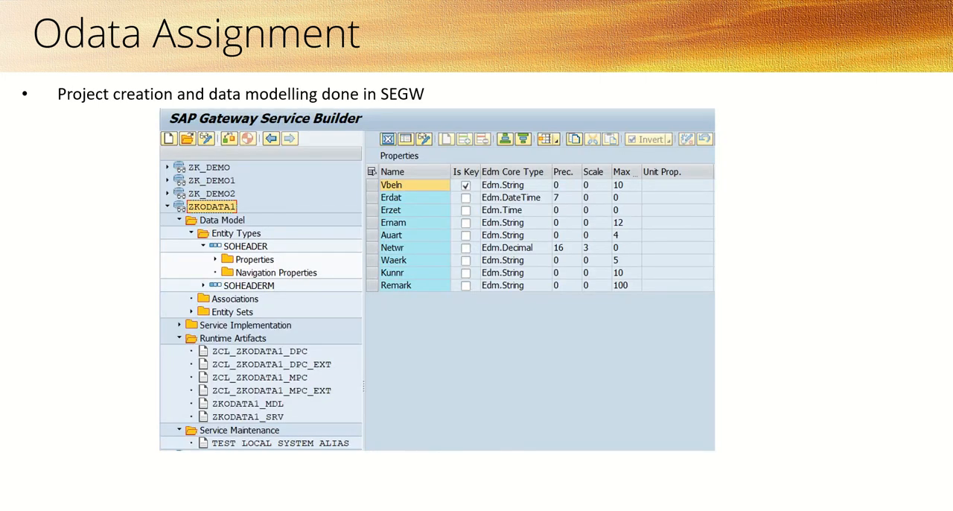
mouse_move(73, 155)
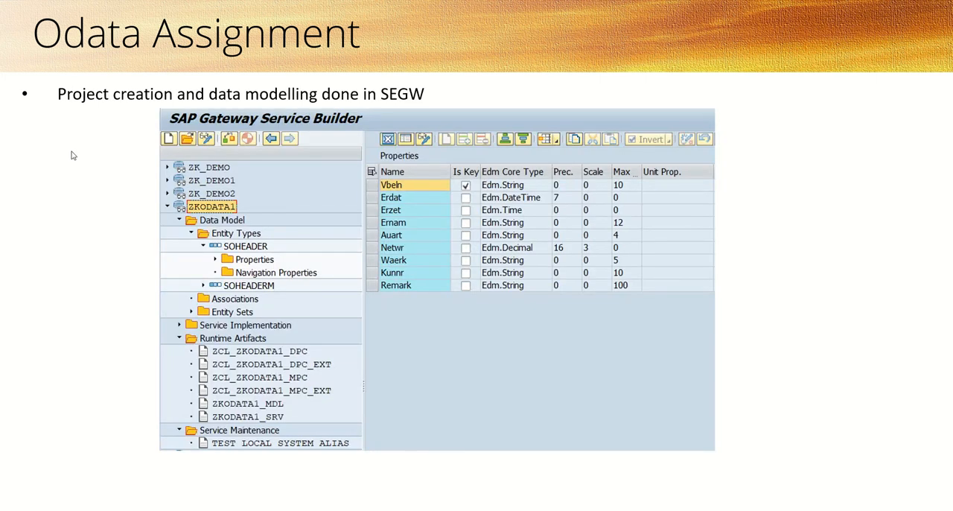
mouse_move(86, 253)
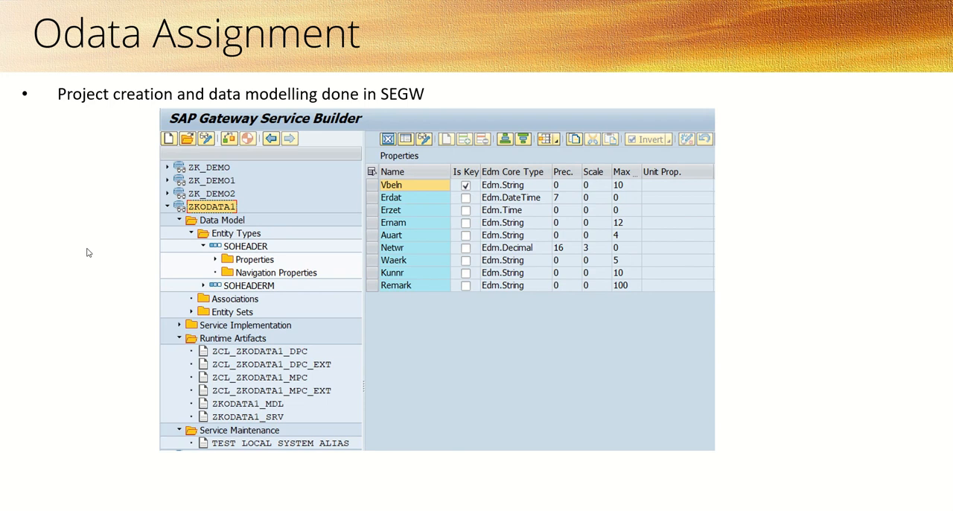
Move the slideshow to show the SEGW slide with the SOHEADER entity properties
key("Right")
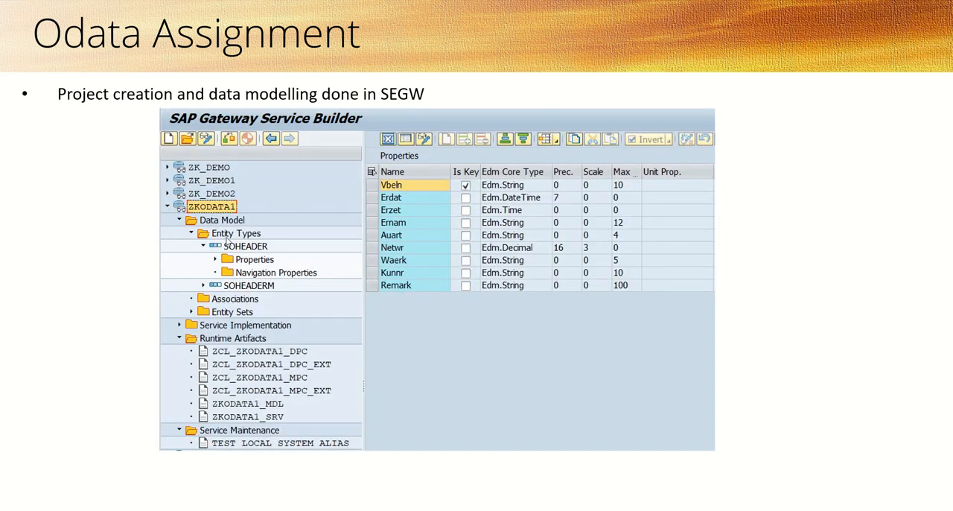
mouse_move(231, 251)
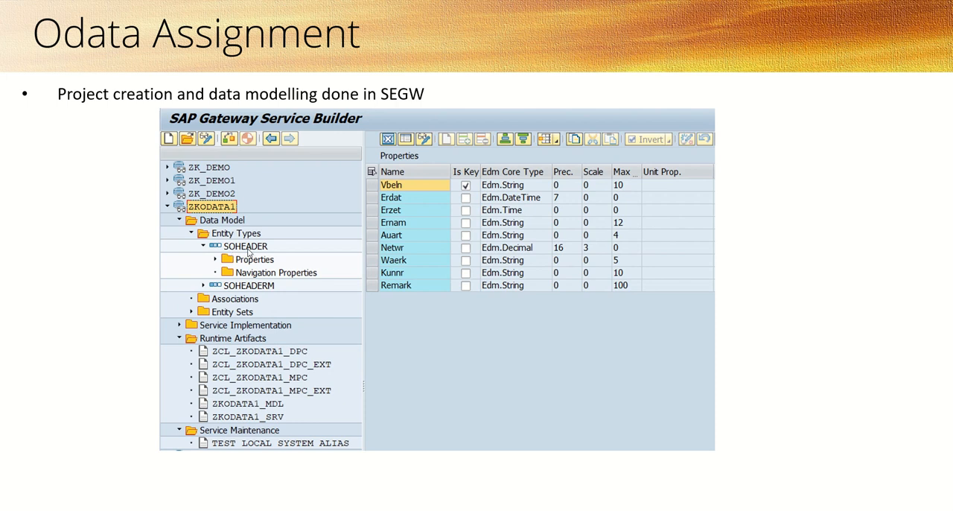
mouse_move(297, 368)
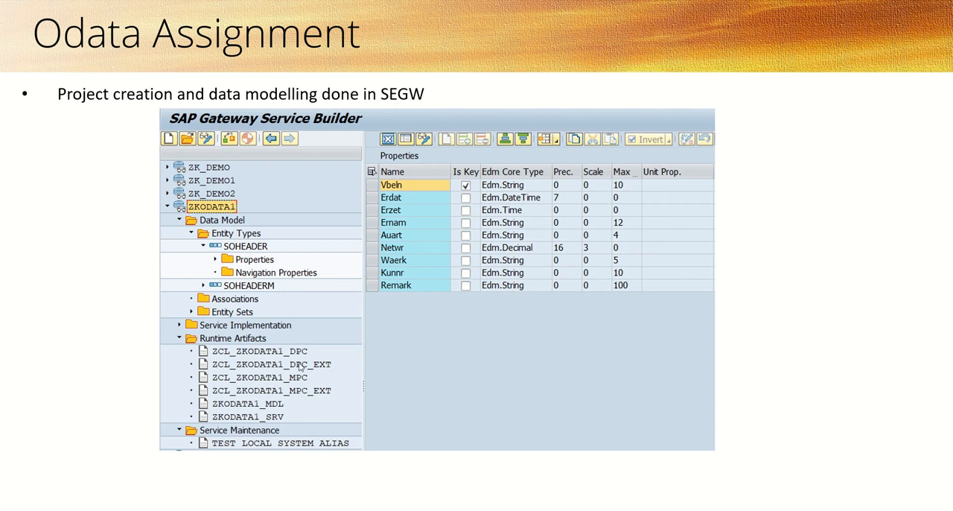
mouse_move(286, 375)
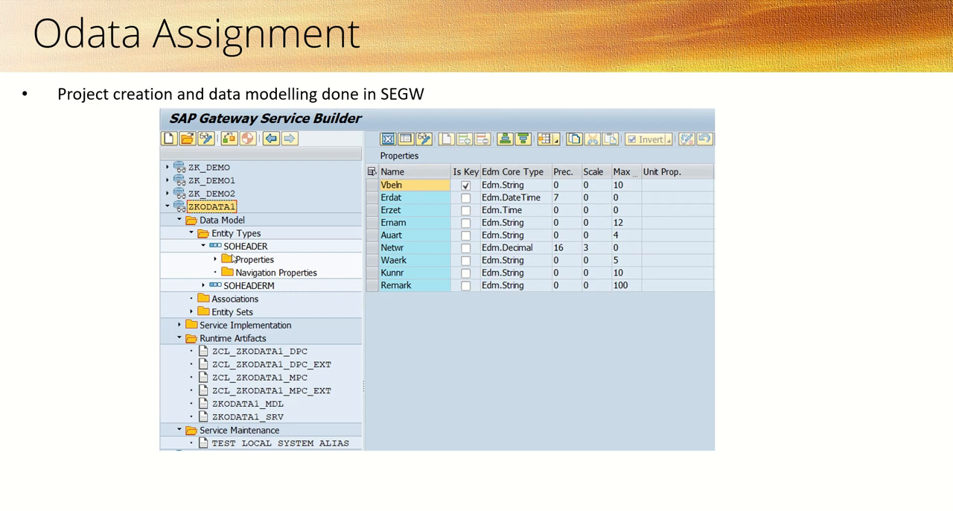
mouse_move(187, 280)
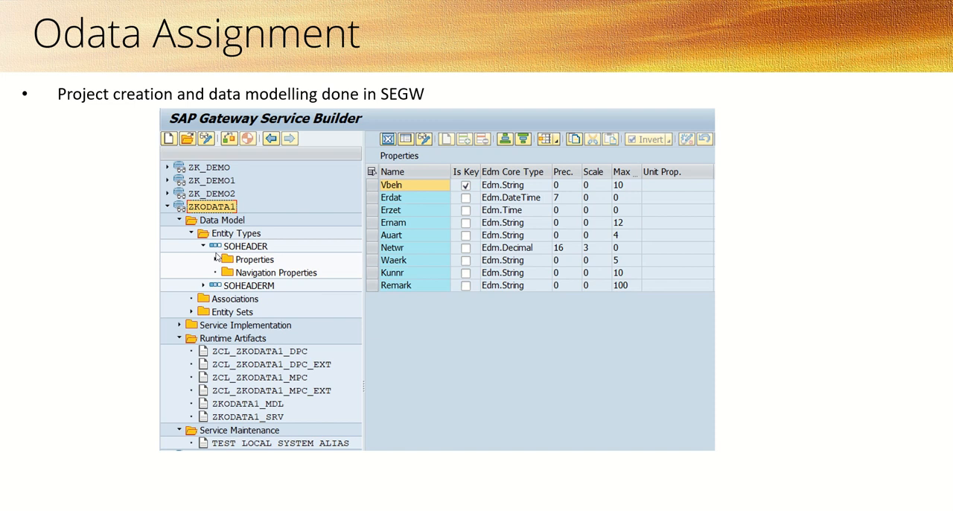
mouse_move(236, 256)
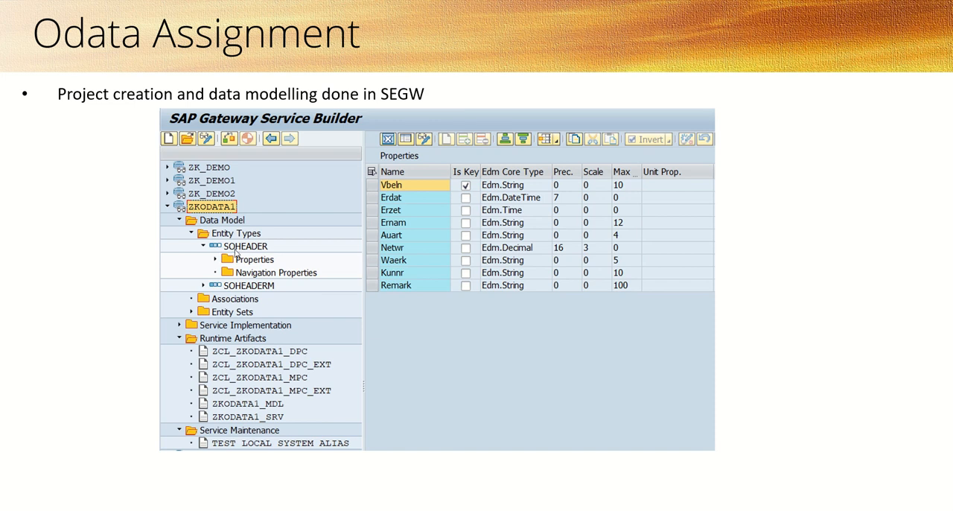
mouse_move(251, 259)
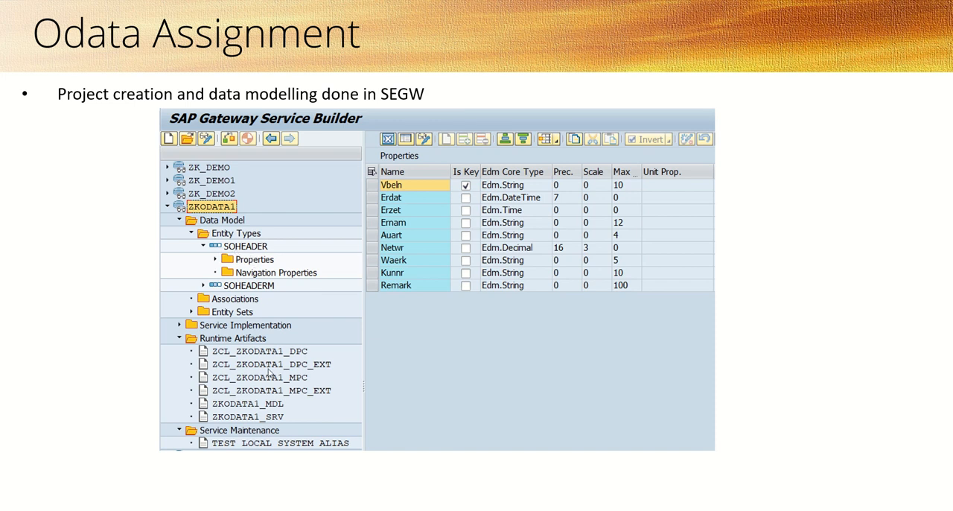
mouse_move(106, 312)
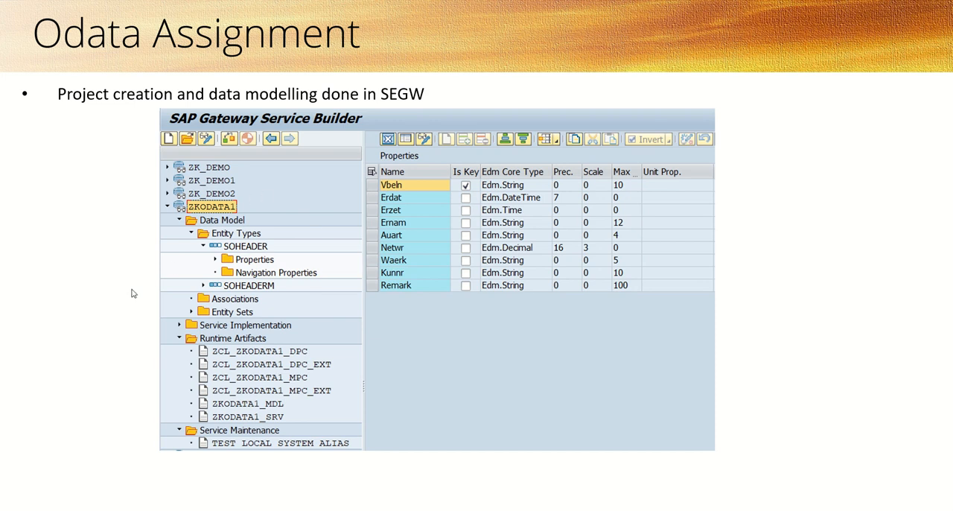
mouse_move(101, 302)
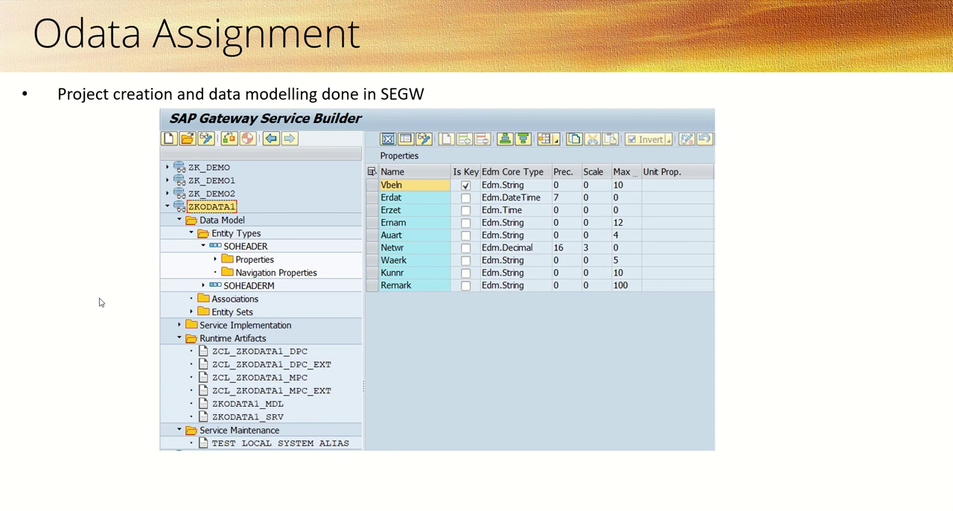